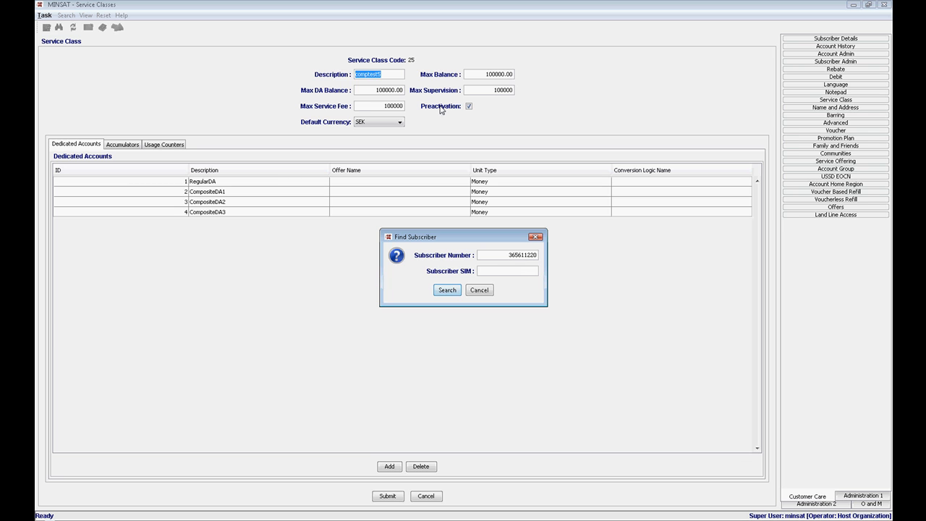
{"action": "left_click", "coordinate": [446, 290]}
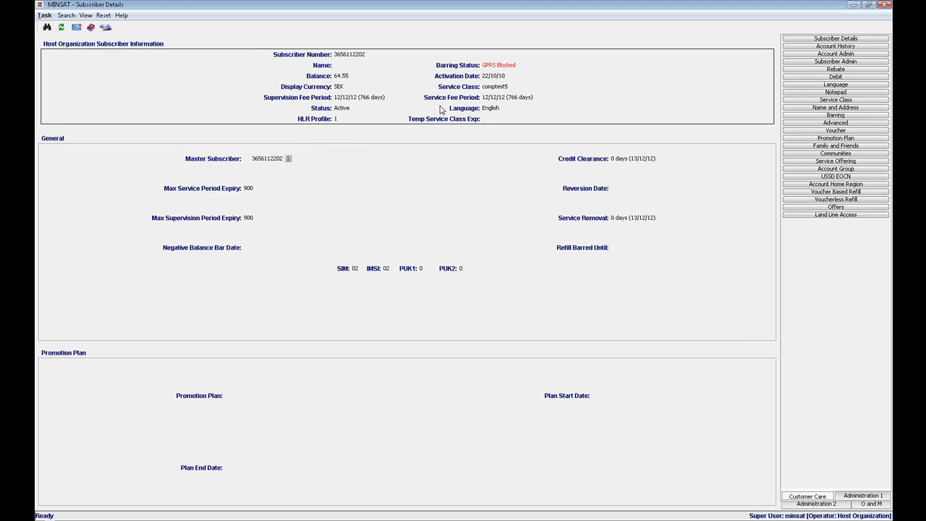
{"action": "left_click", "coordinate": [839, 53]}
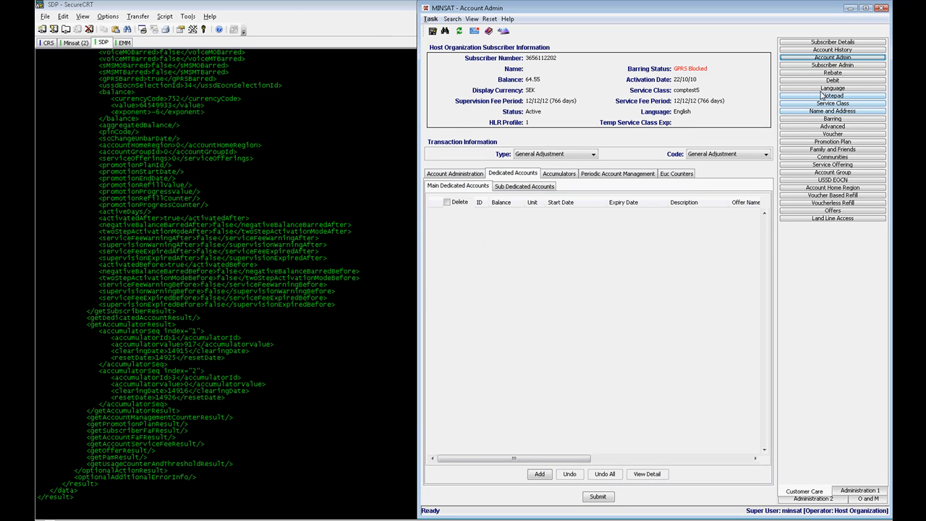
Add dedicated account 1, RegularDA, with 100.00 SEK expiring 11/11/10, and submit it
{"action": "left_click", "coordinate": [538, 474]}
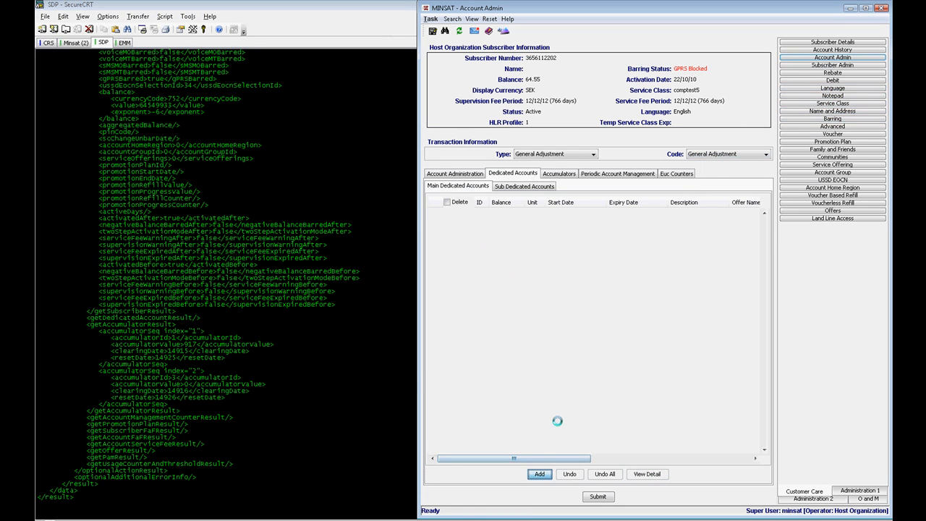
{"action": "left_click", "coordinate": [539, 475]}
{"action": "type", "text": "11"}
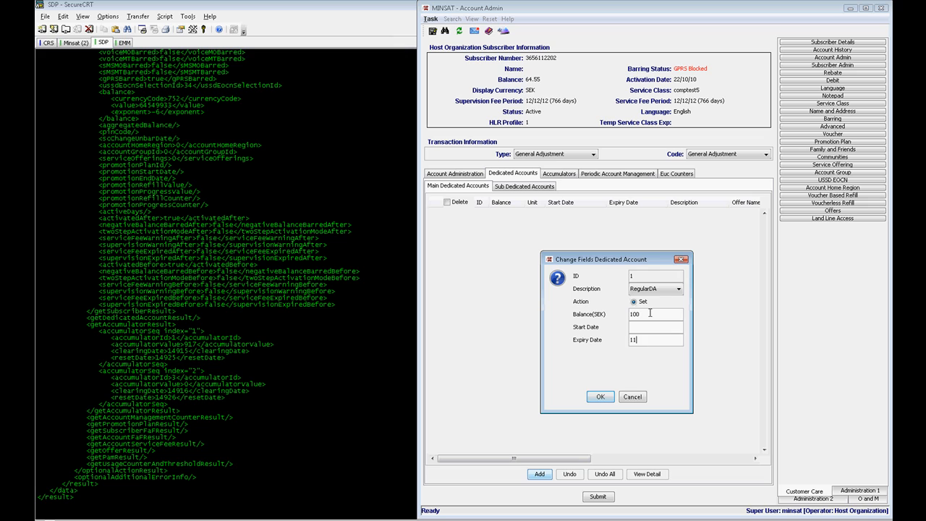
{"action": "left_click", "coordinate": [601, 397]}
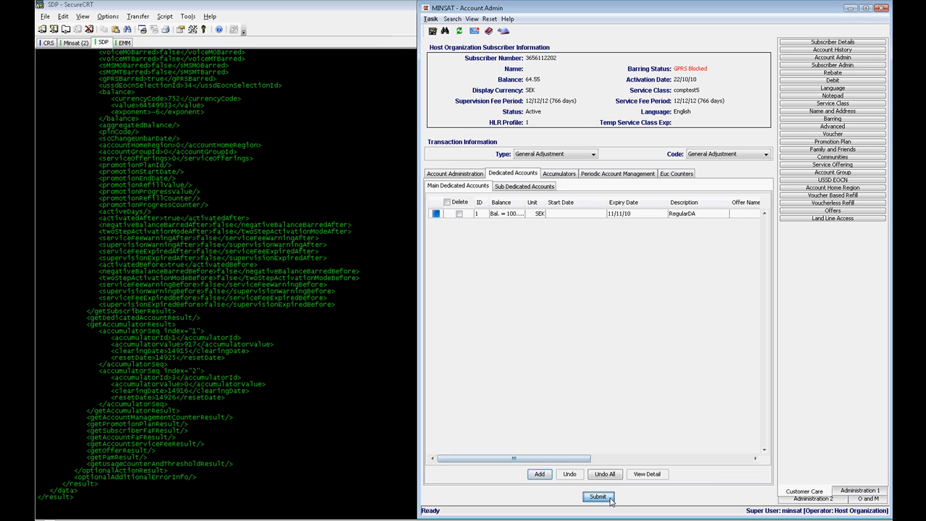
{"action": "left_click", "coordinate": [596, 498]}
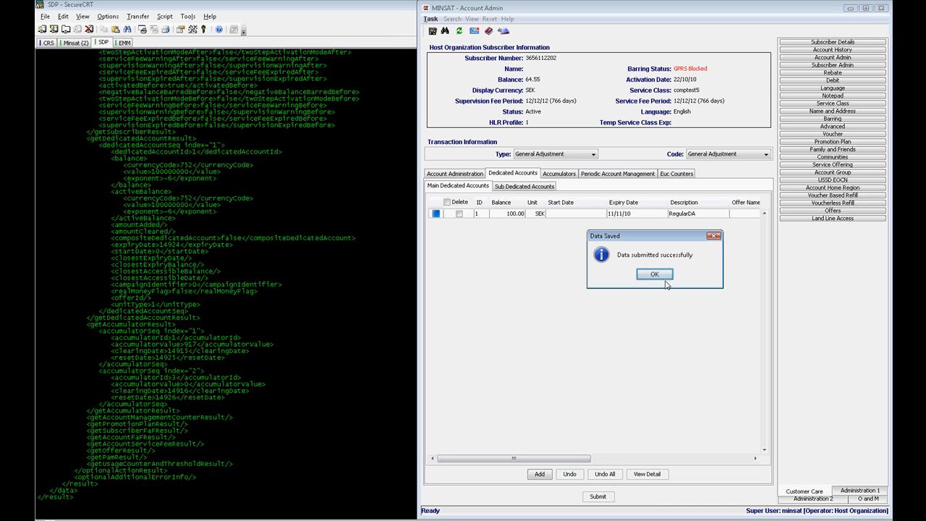
{"action": "left_click", "coordinate": [654, 275]}
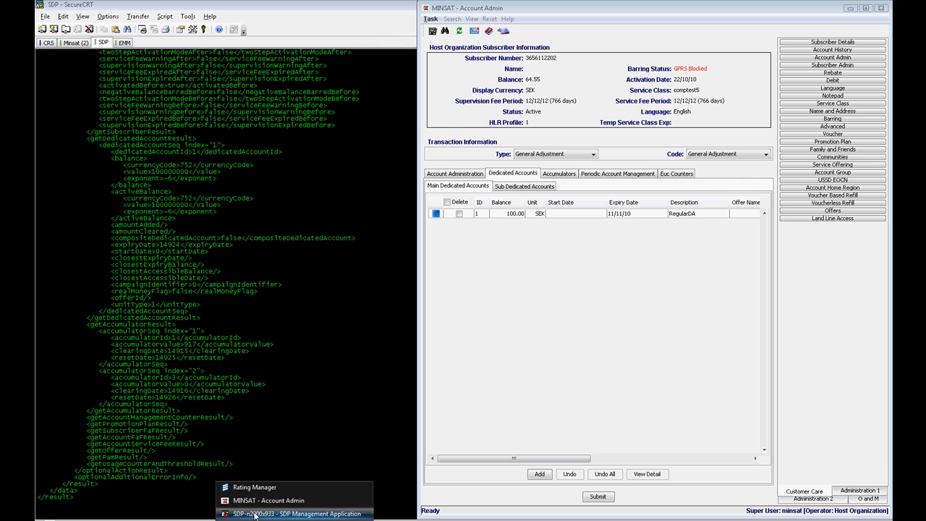
{"action": "left_click", "coordinate": [297, 515]}
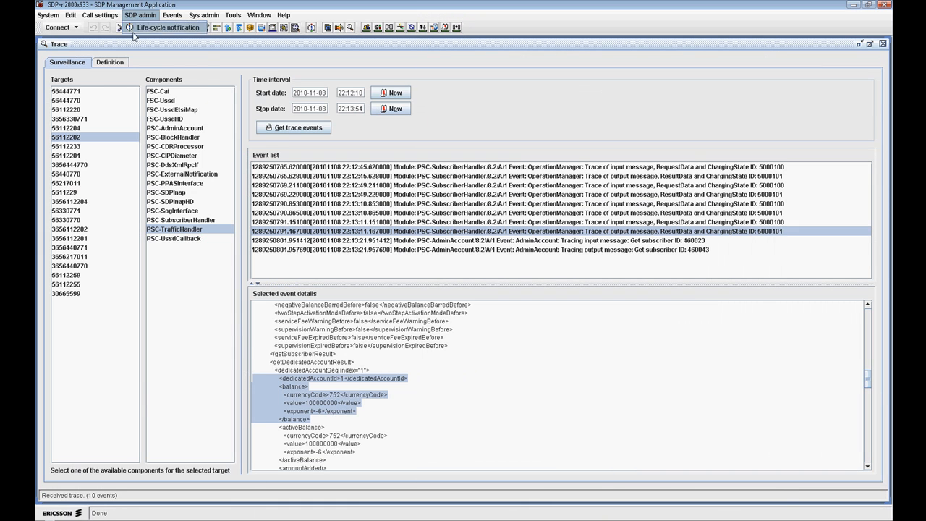
{"action": "left_click", "coordinate": [205, 60]}
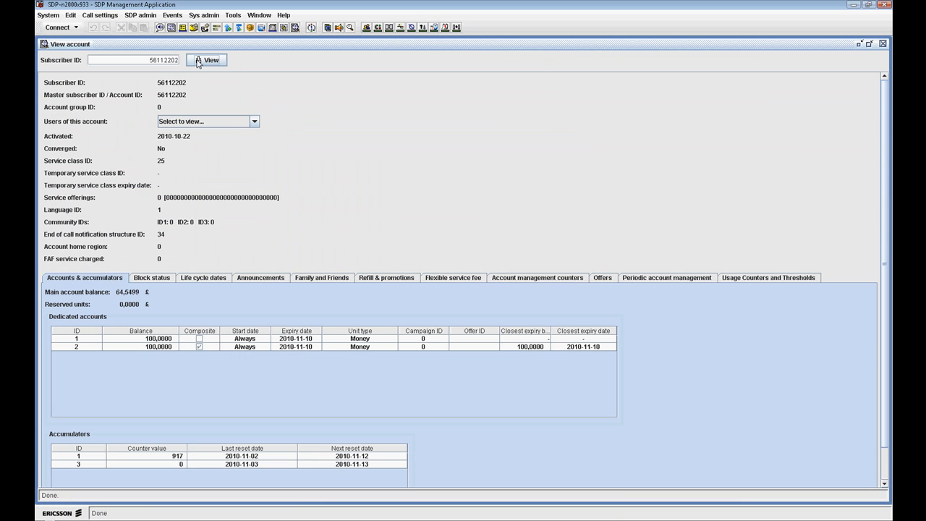
{"action": "left_click", "coordinate": [208, 60]}
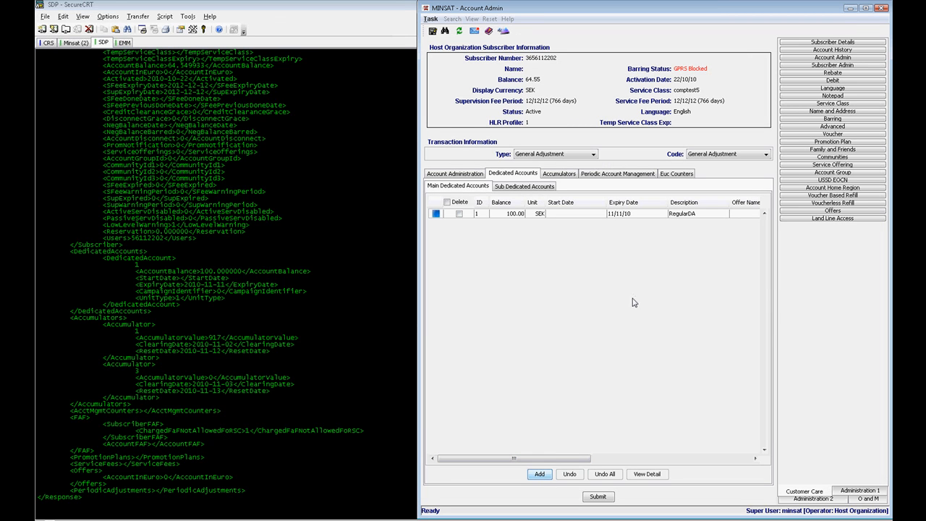
Add dedicated account 2, CompositeDA1, with balance 100 expiring 11/11/10, and submit it
{"action": "left_click", "coordinate": [539, 475]}
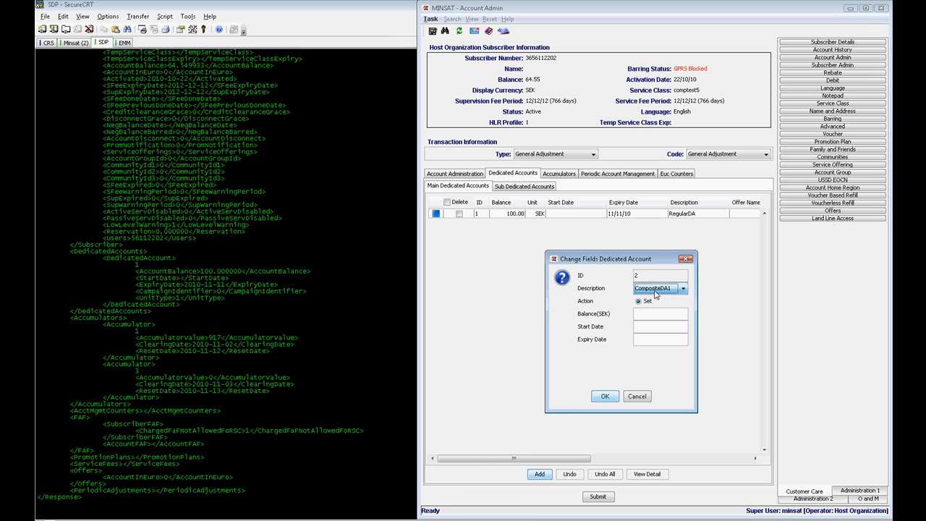
{"action": "type", "text": "100"}
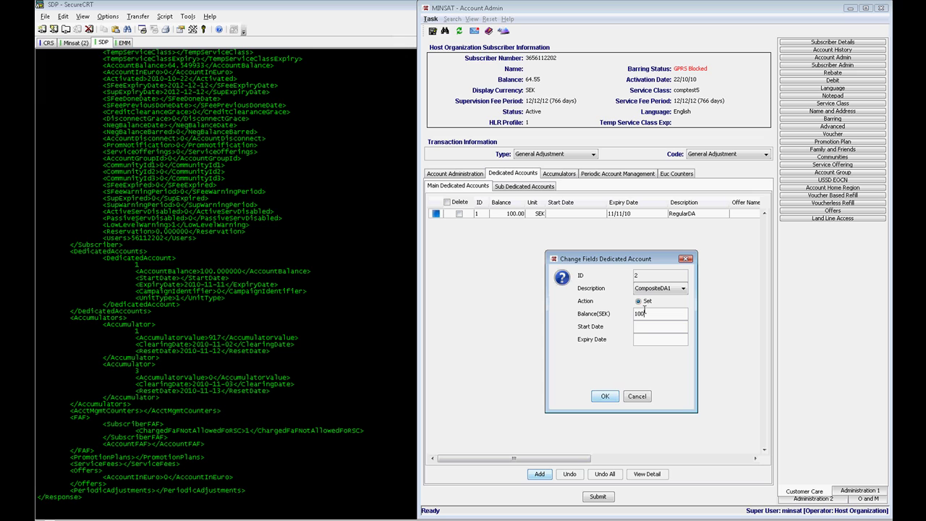
{"action": "type", "text": "11/1"}
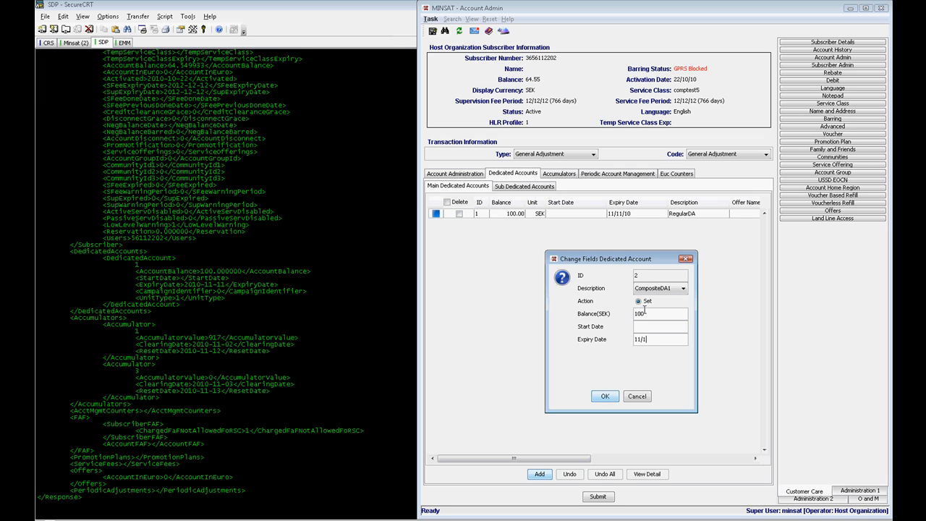
{"action": "left_click", "coordinate": [605, 397]}
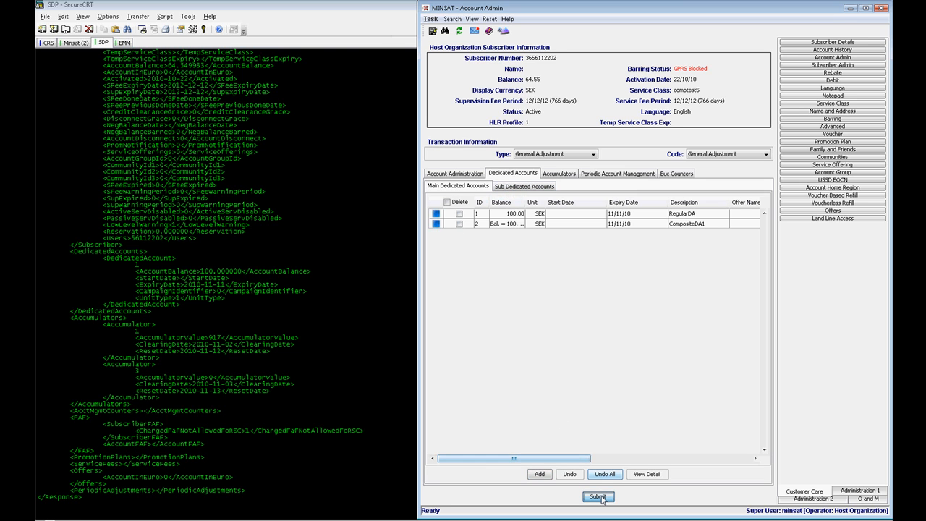
{"action": "left_click", "coordinate": [597, 496]}
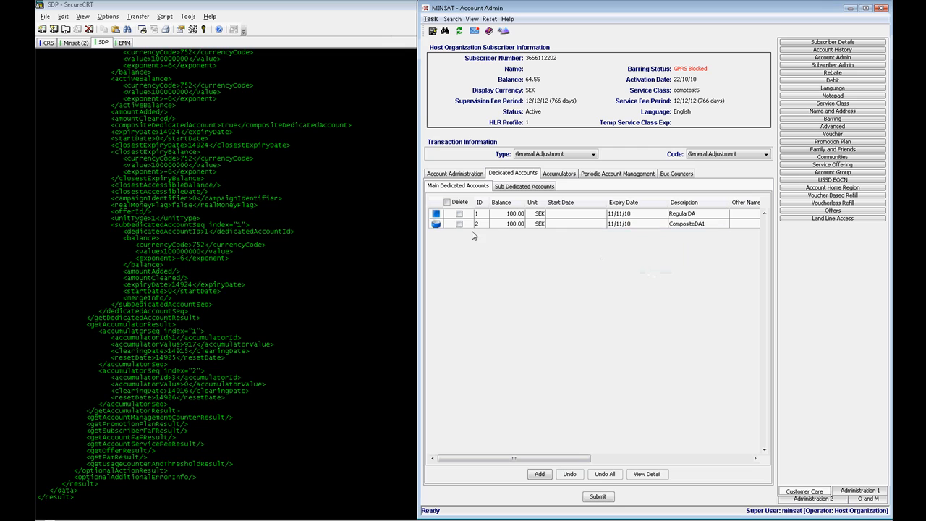
Add a second 100 SEK sub-account to CompositeDA1 expiring 20/11/10 and submit it
{"action": "left_click", "coordinate": [524, 185]}
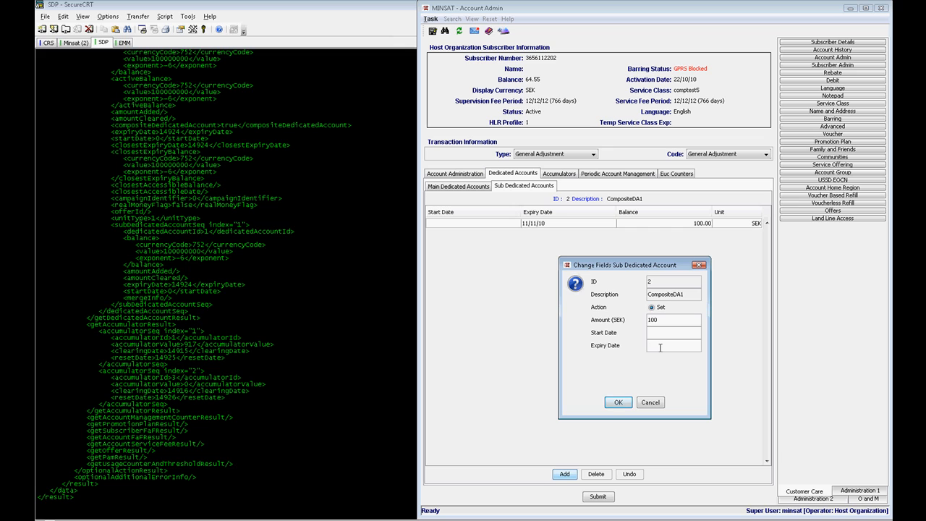
{"action": "type", "text": "20/11/10"}
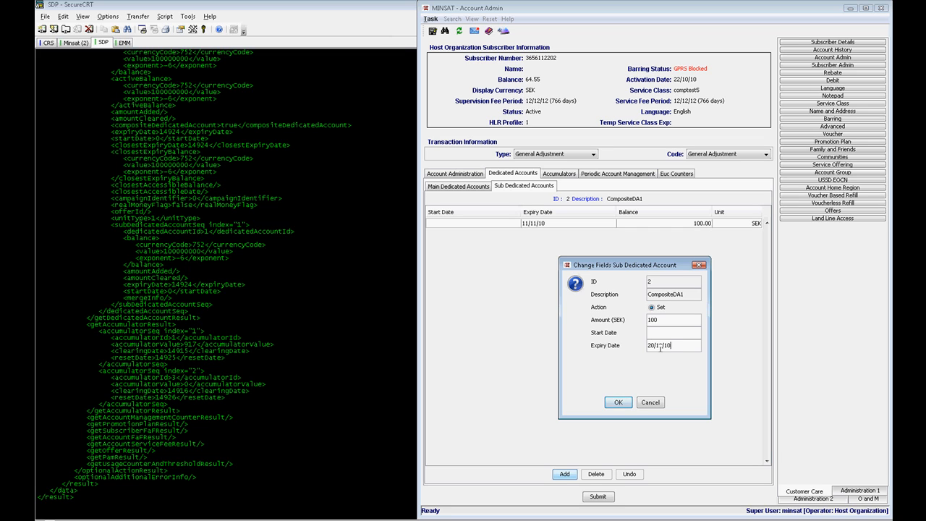
{"action": "left_click", "coordinate": [620, 402]}
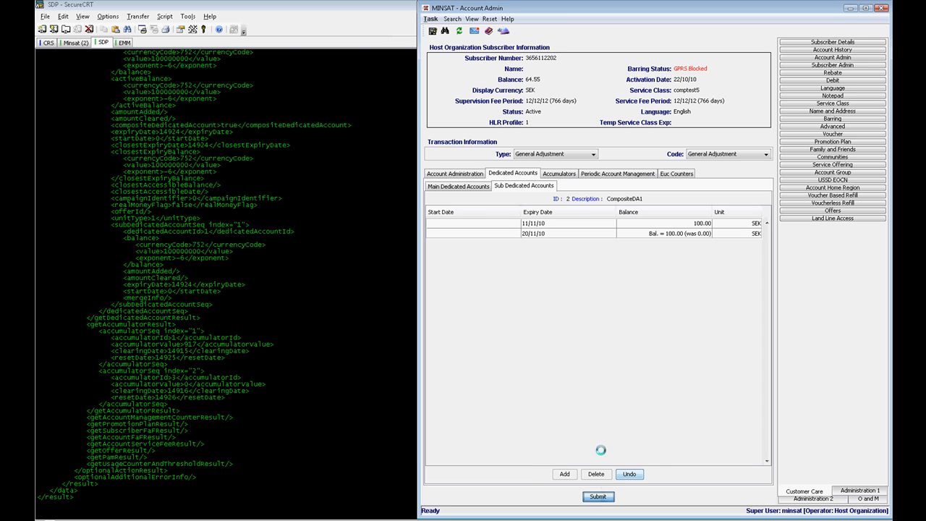
{"action": "left_click", "coordinate": [597, 496]}
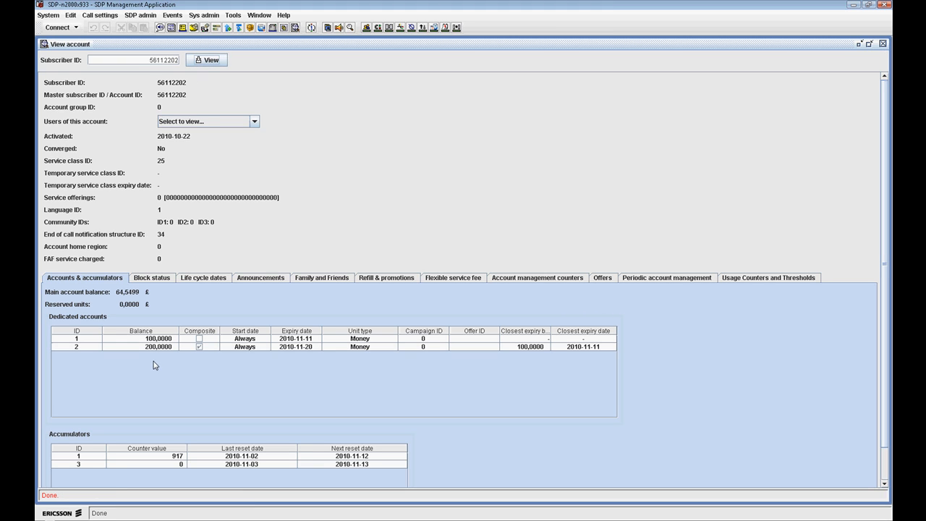
{"action": "mouse_move", "coordinate": [167, 353]}
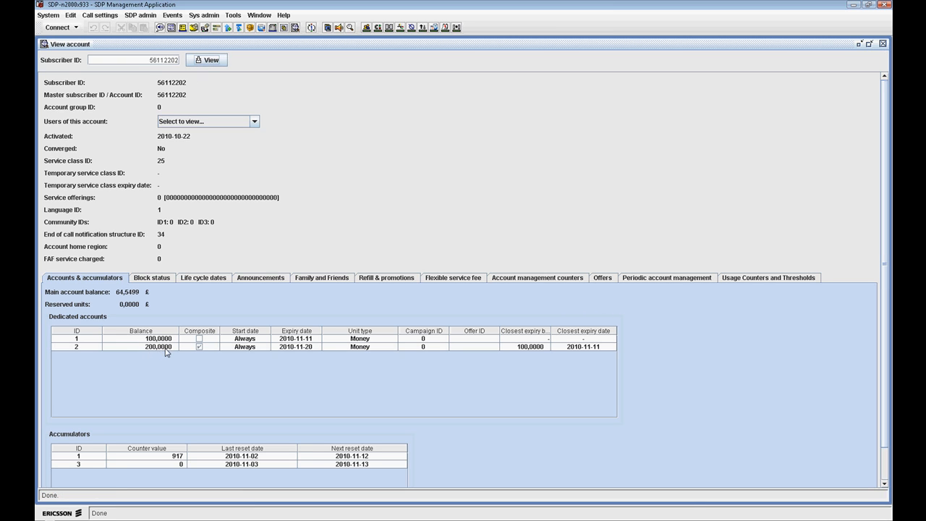
{"action": "mouse_move", "coordinate": [324, 417]}
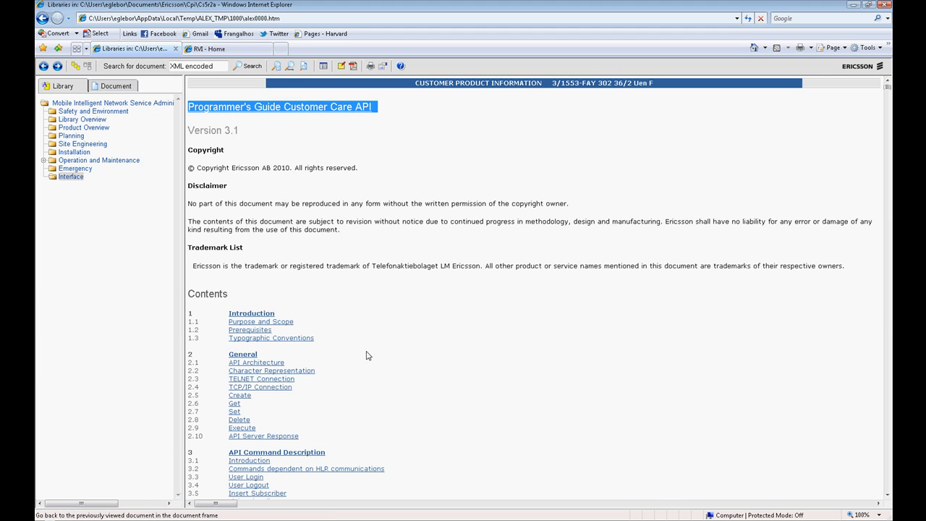
Review section 3.15, Delete Dedicated Accounts for a Subscriber, in the Customer Care API guide
{"action": "scroll", "scroll_direction": "down", "scroll_amount": 3}
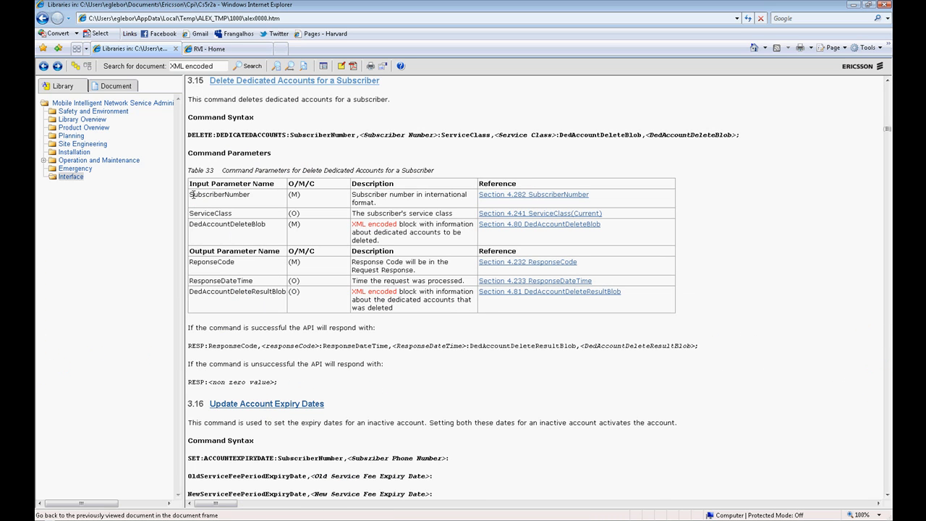
{"action": "left_click_drag", "start_coordinate": [188, 171], "coordinate": [253, 227]}
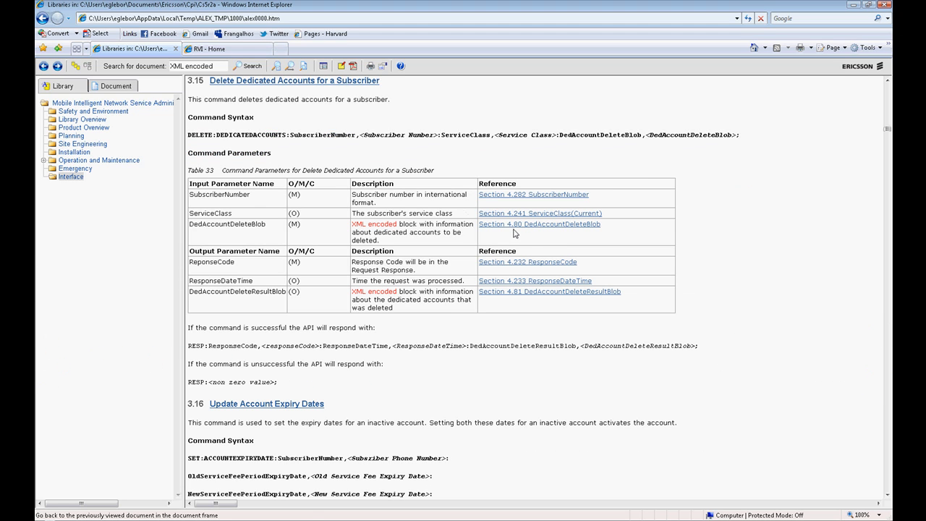
{"action": "left_click", "coordinate": [539, 223]}
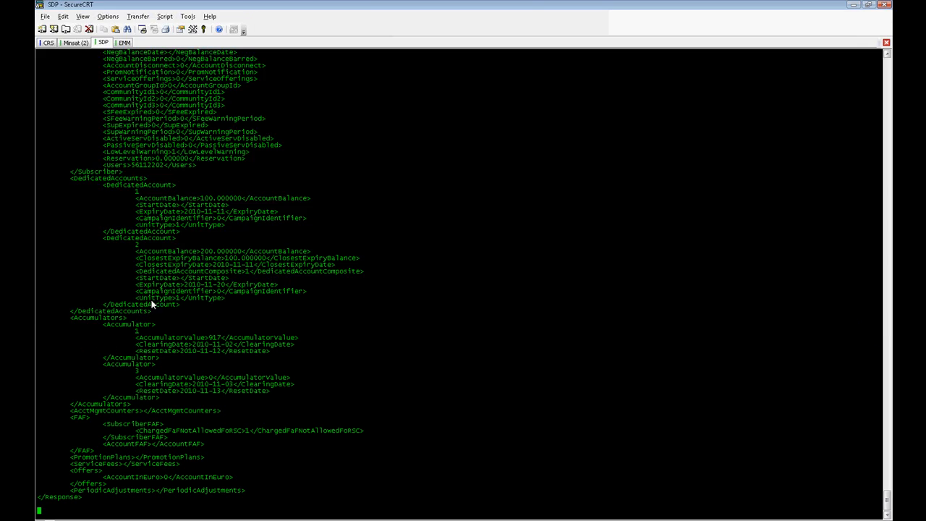
Run the dedicated account delete Perl script, then confirm in SDP that only dedicated account 1 remains
{"action": "left_click", "coordinate": [71, 42]}
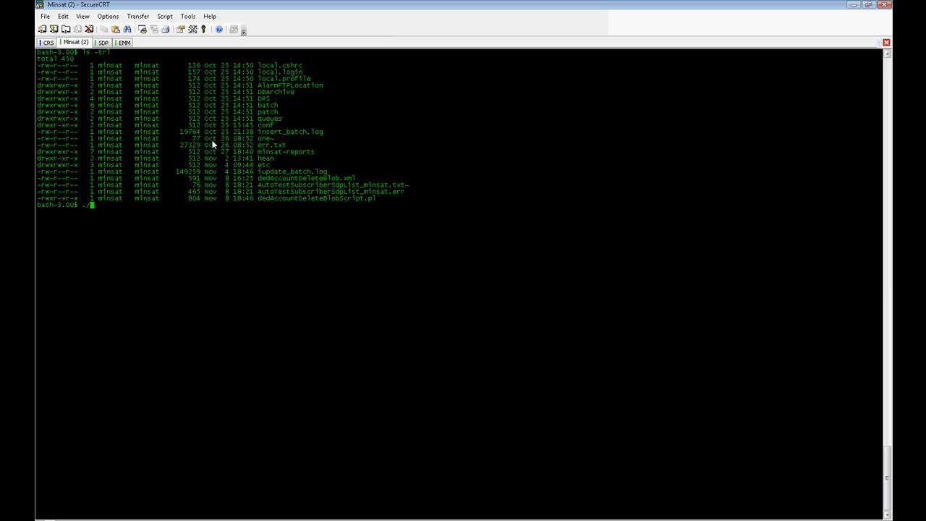
{"action": "double_click", "coordinate": [341, 197]}
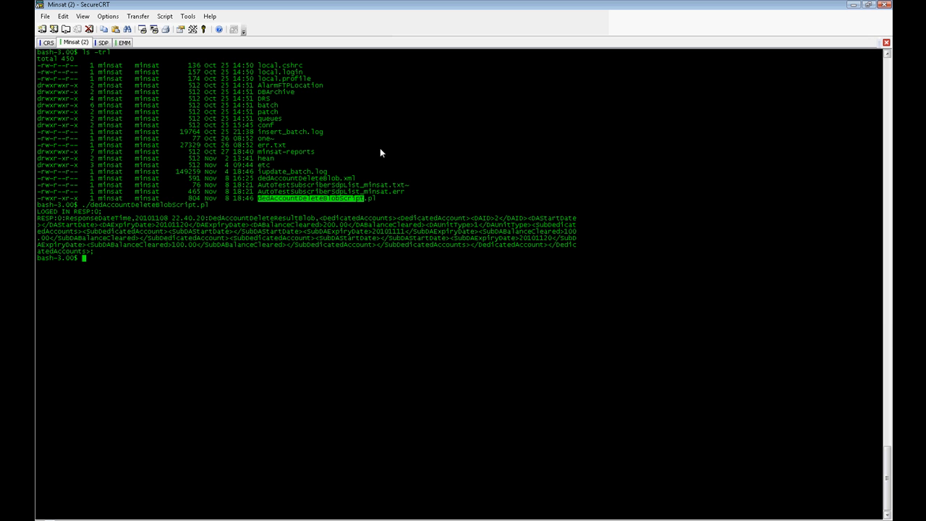
{"action": "mouse_move", "coordinate": [16, 218]}
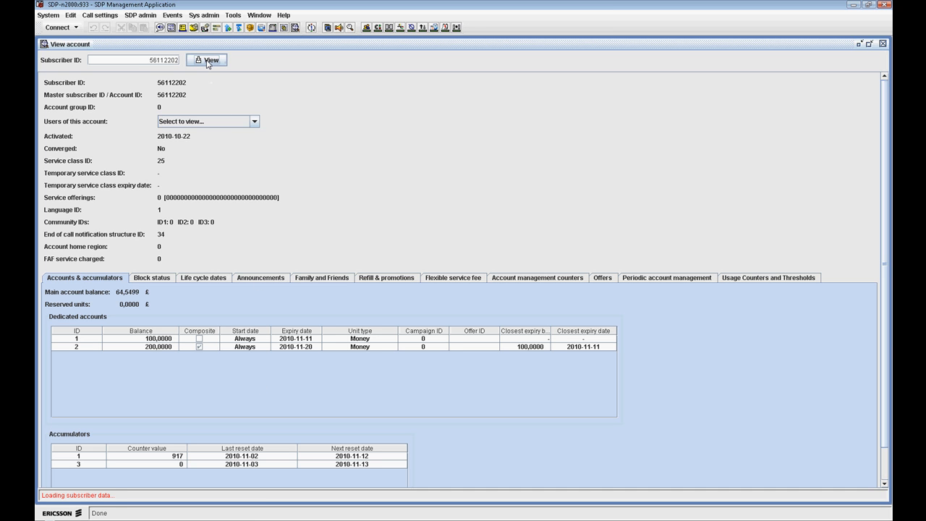
{"action": "left_click", "coordinate": [210, 61]}
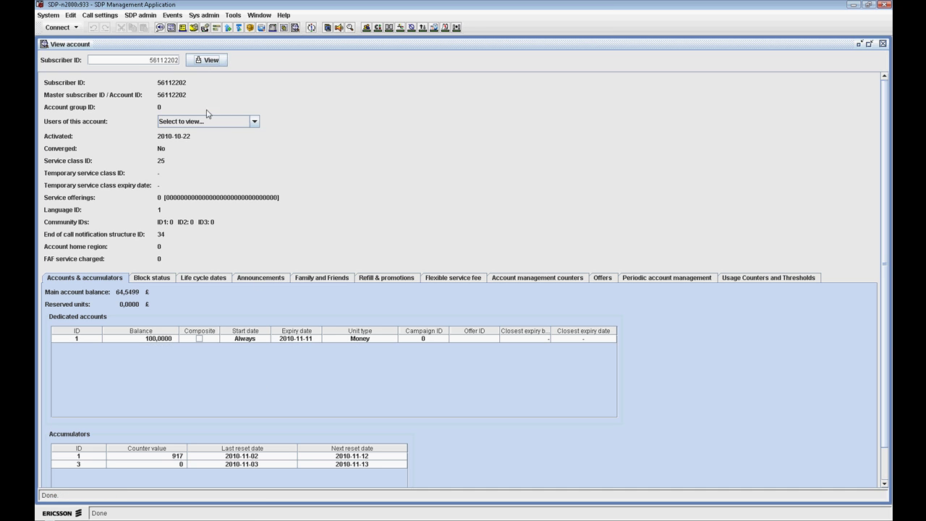